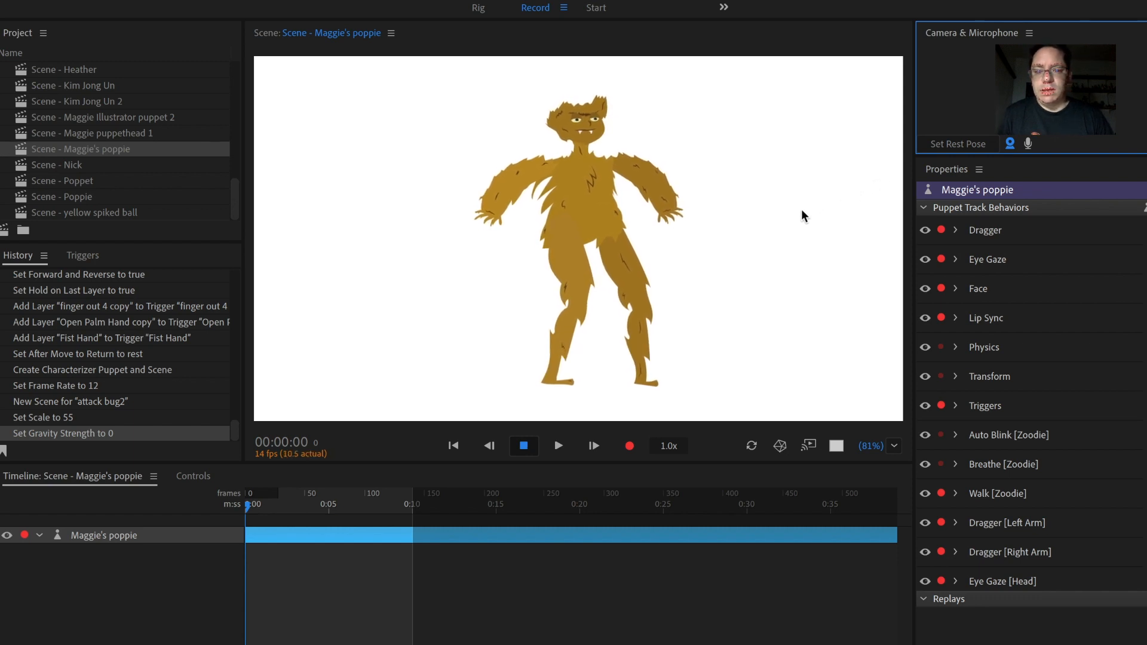
mouse_move(738, 303)
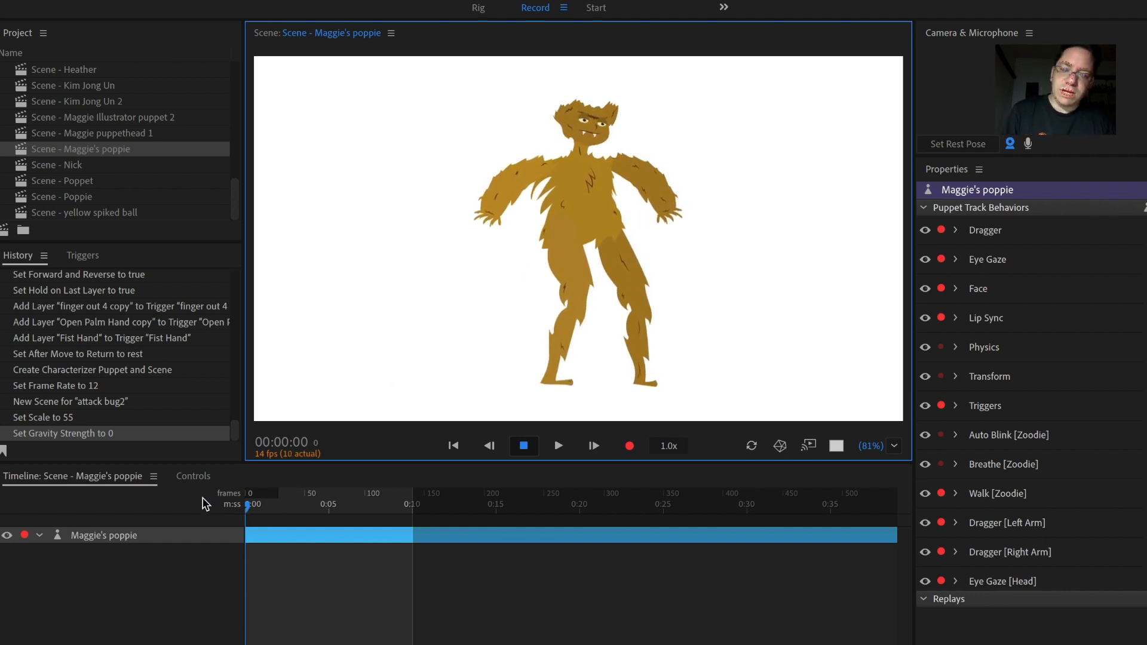
Step: Generate trigger controls for Maggie's poppie in the Controls panel and refocus the scene
left_click(193, 476)
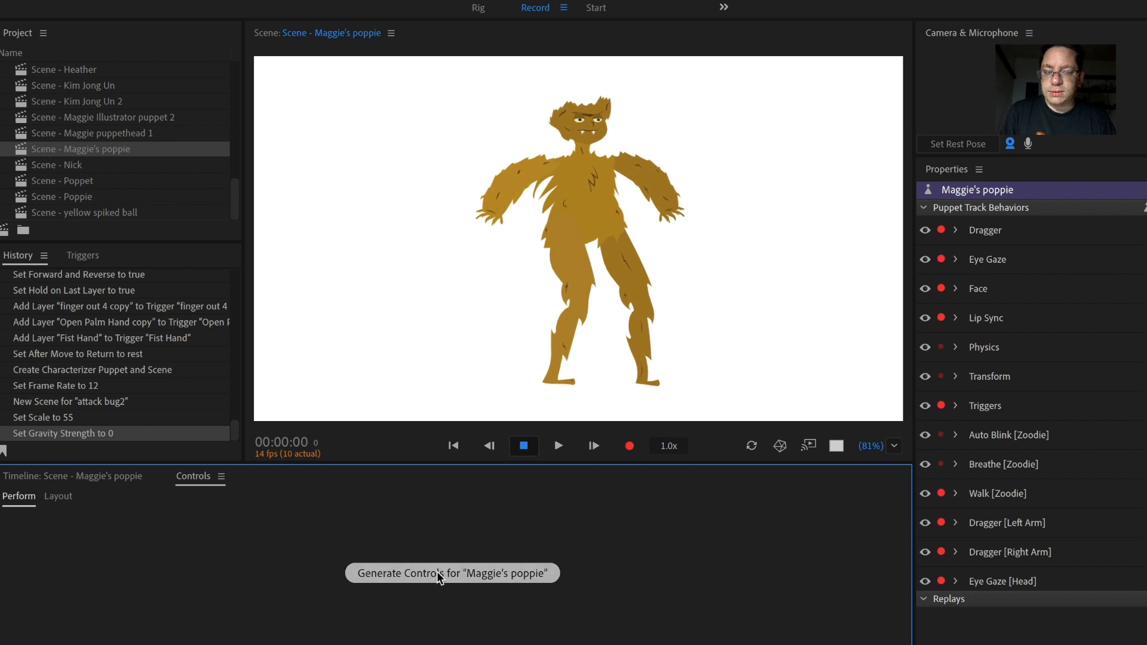
left_click(452, 574)
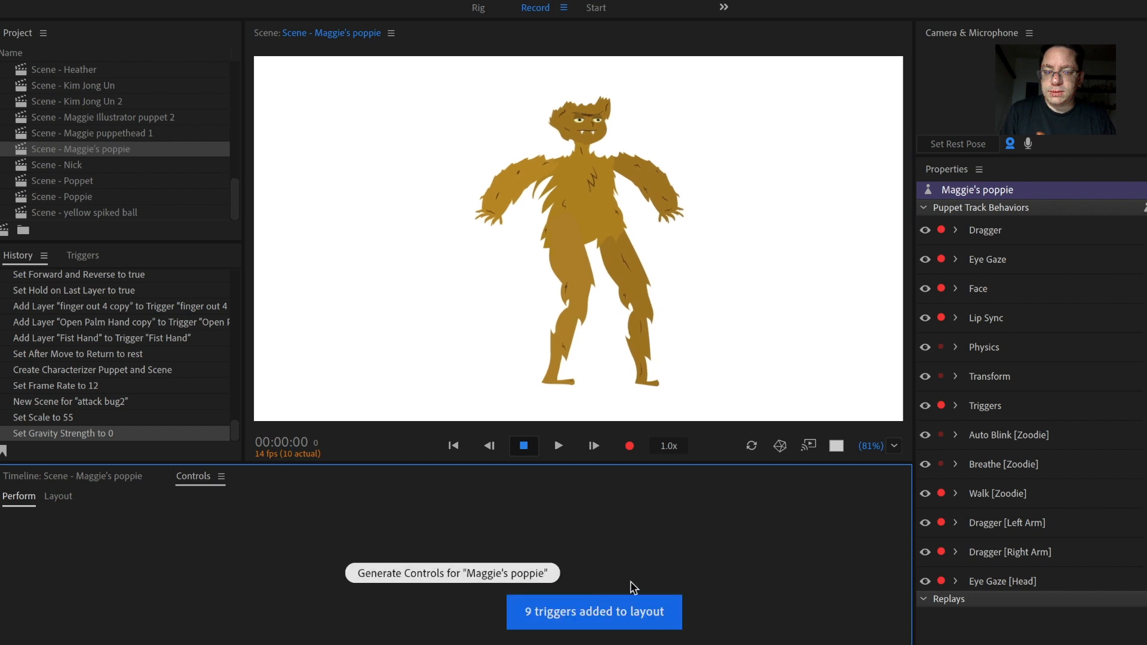
mouse_move(536, 193)
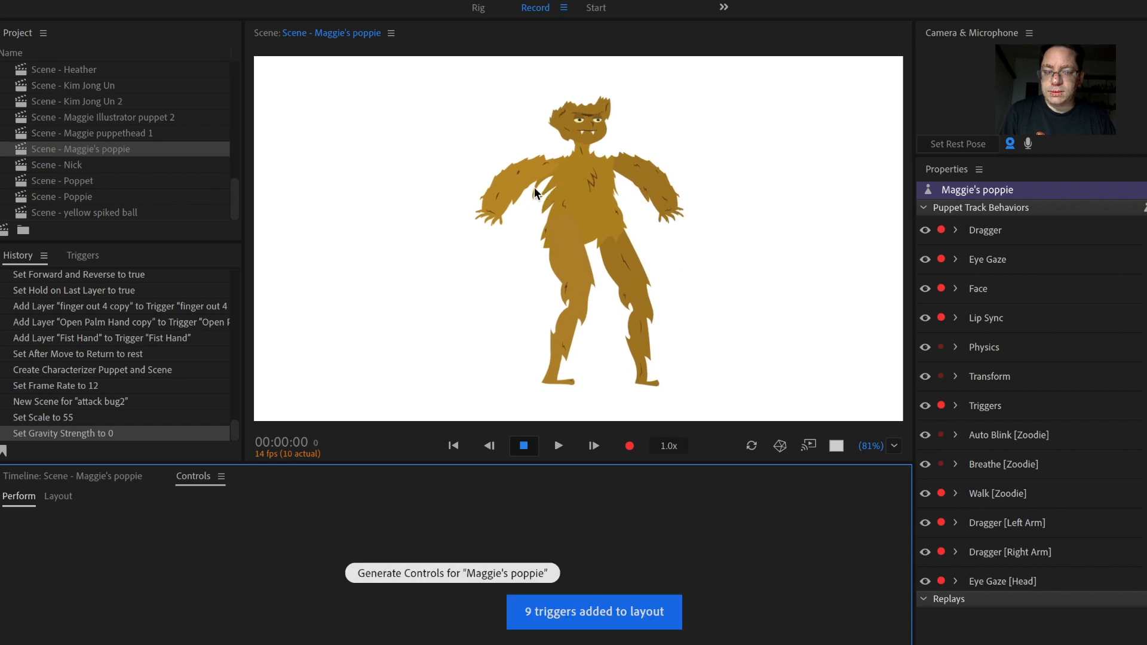
left_click(453, 573)
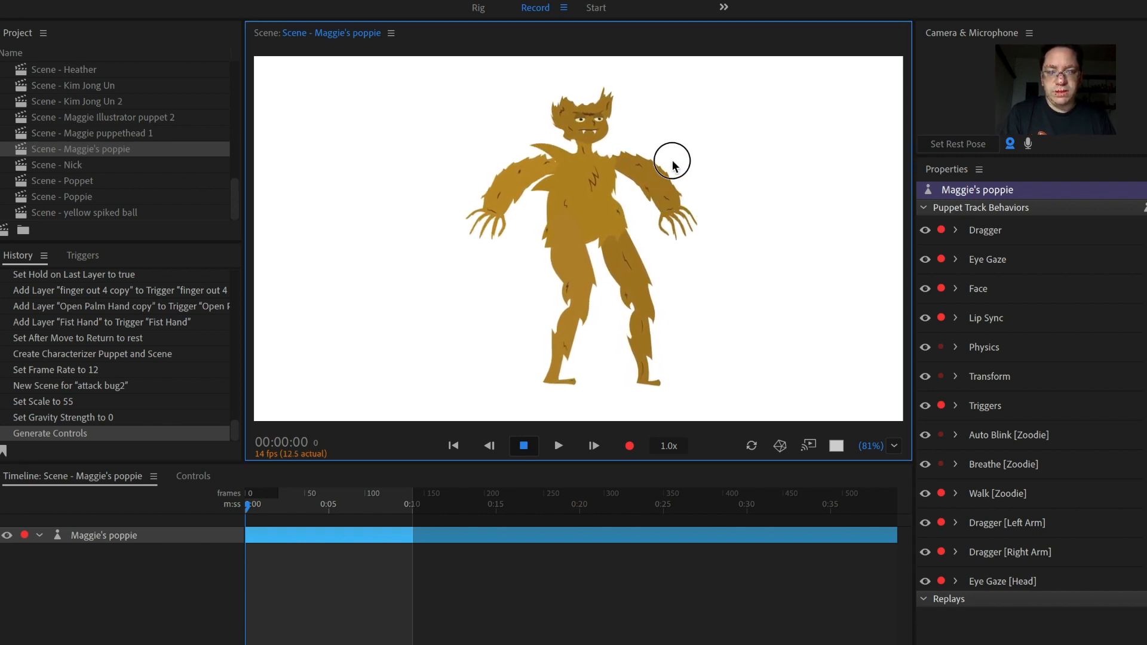
Step: Scrub the playhead back to about 13 frames near the scene start
left_click_drag(671, 161, 700, 136)
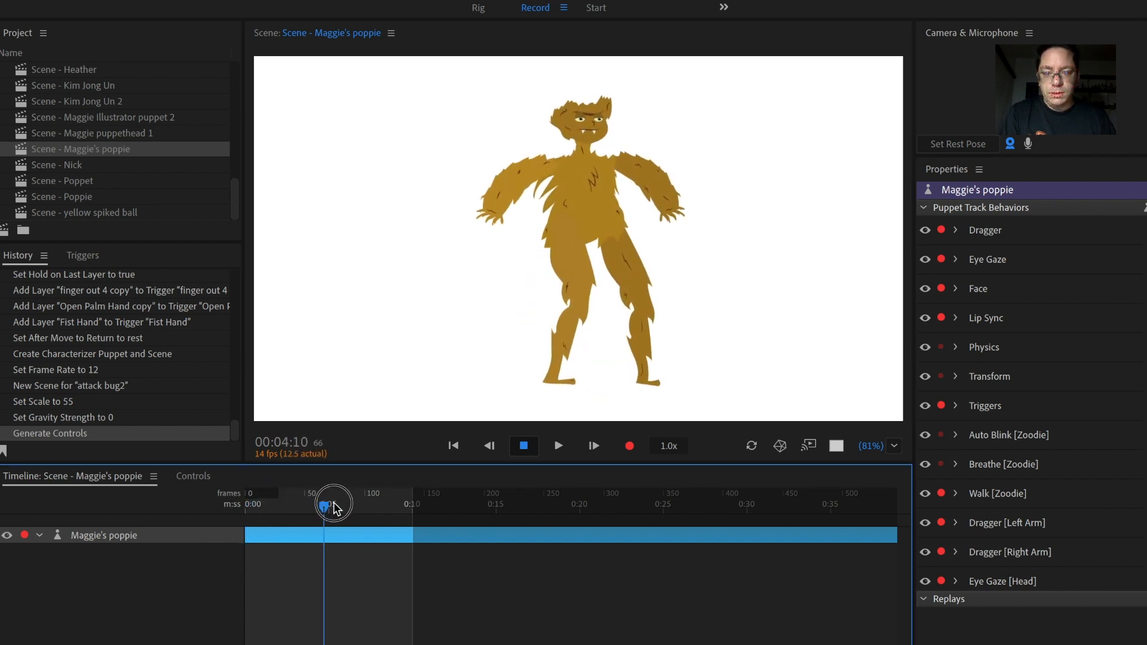
left_click_drag(329, 503, 267, 503)
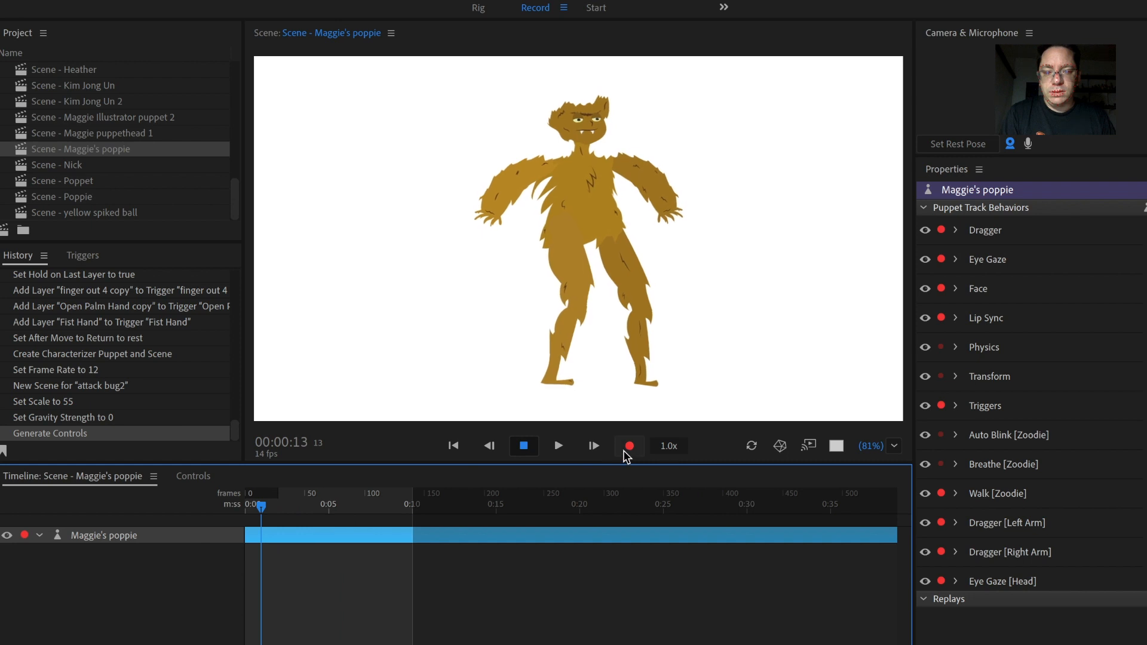
Step: Record a first performance take and stop it at about ten seconds
left_click(629, 447)
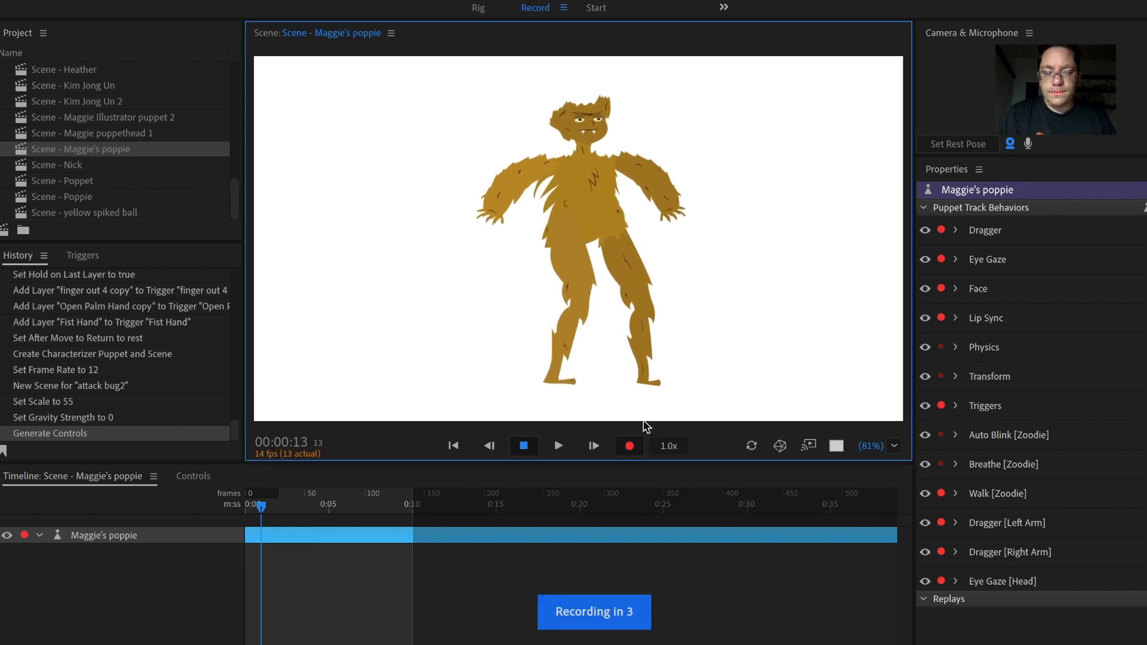
mouse_move(687, 340)
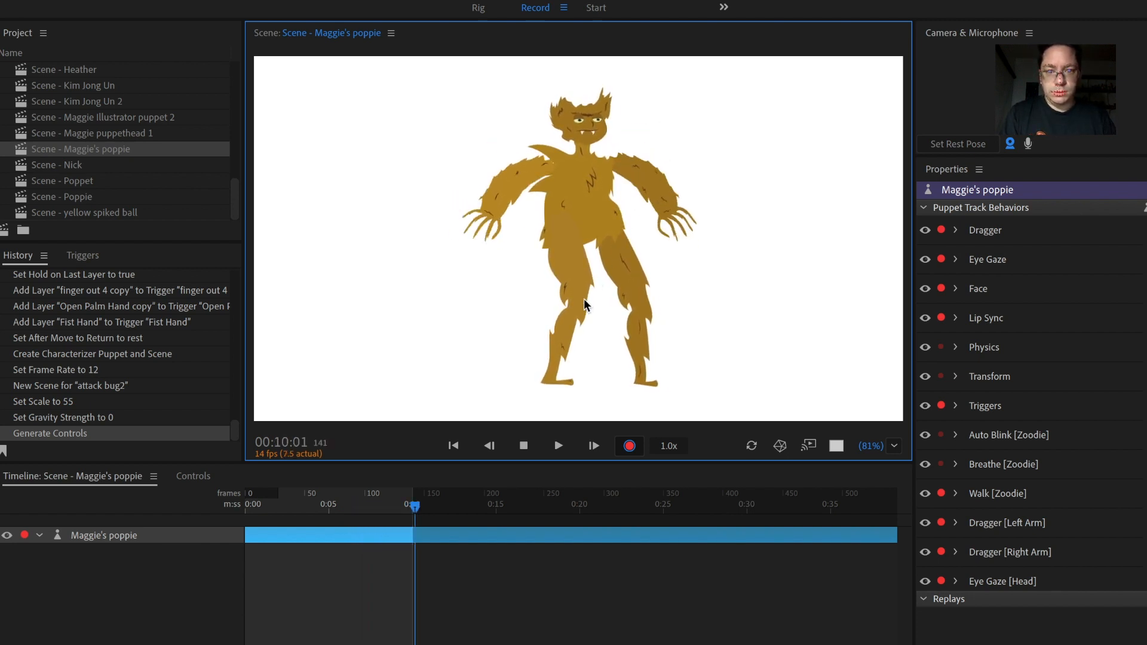
left_click(523, 445)
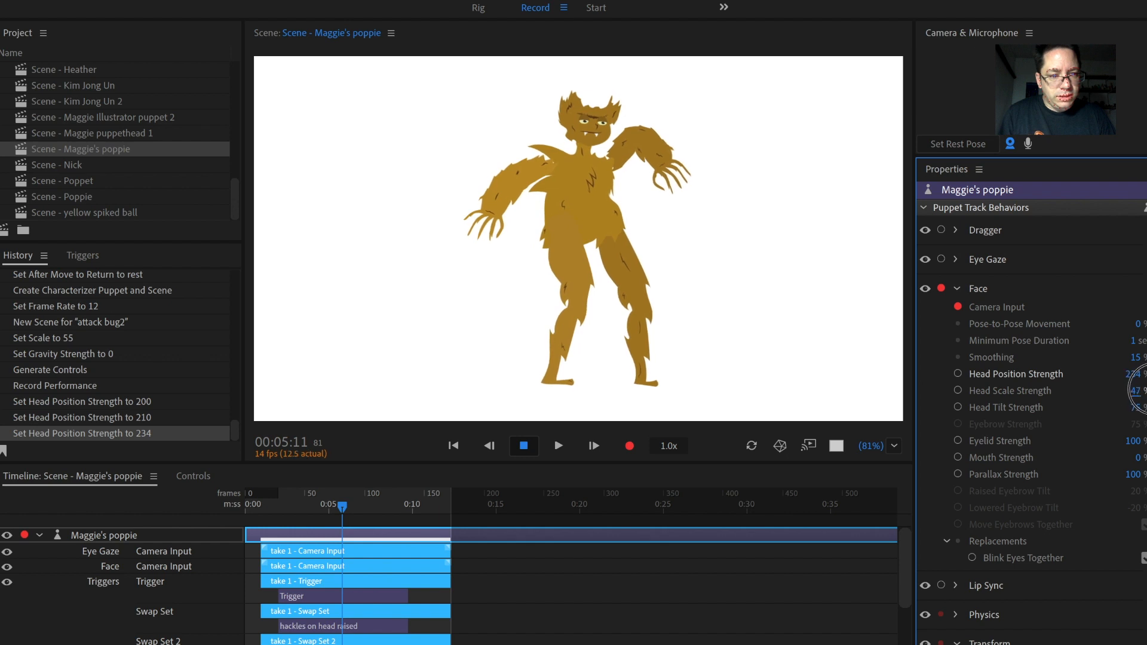
Step: Raise the Face behavior's Head Scale Strength to 54
left_click_drag(1133, 390, 1134, 410)
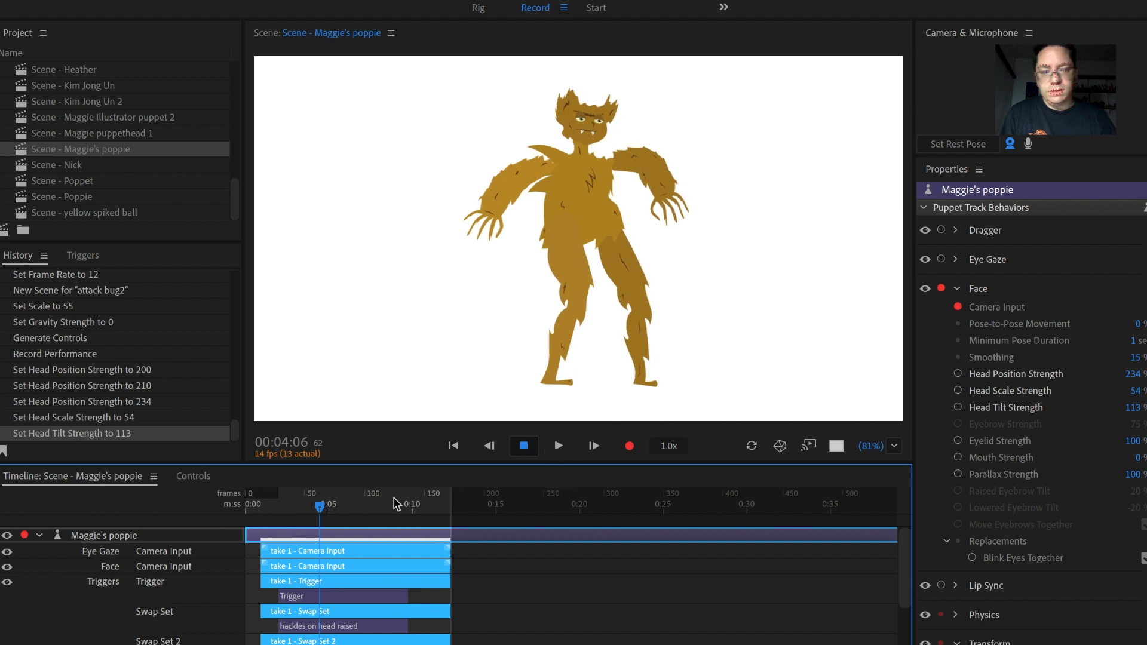
Step: Record face take 2 from 00:00:04 and scrub the playhead to review it
left_click(629, 446)
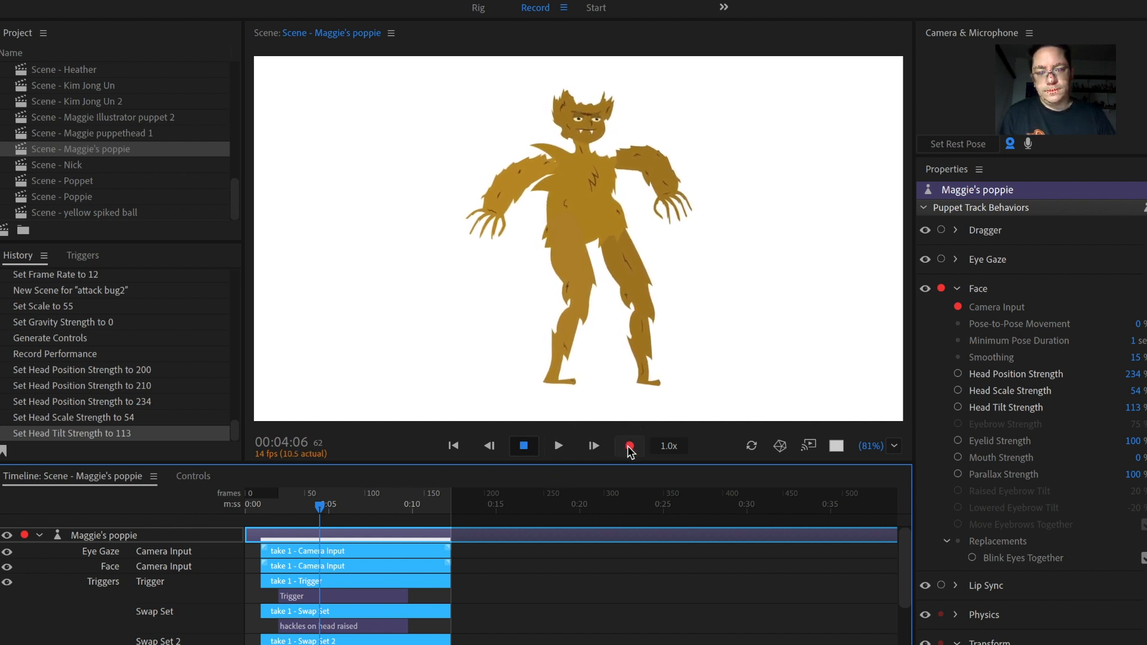
left_click(629, 445)
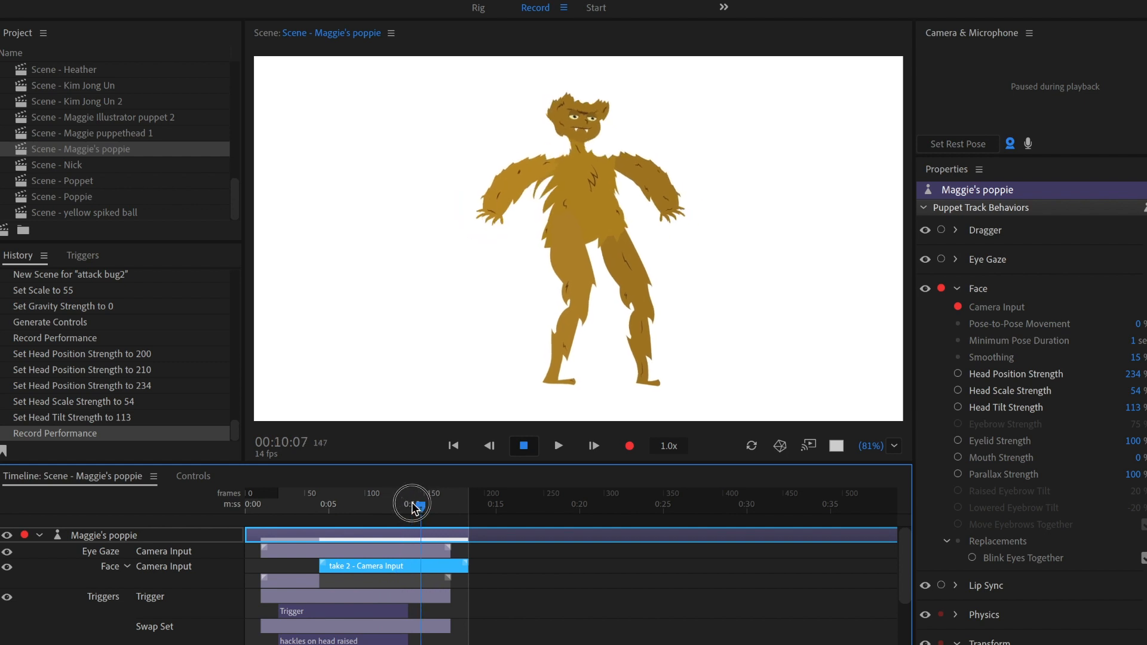
left_click_drag(413, 503, 380, 503)
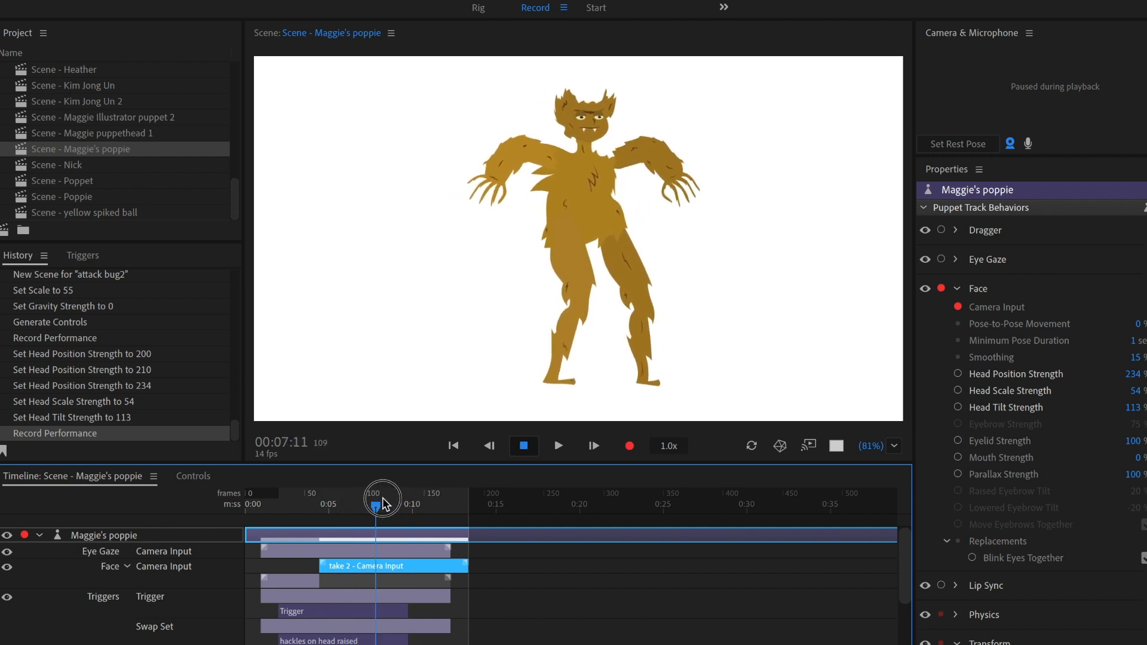
left_click_drag(382, 498, 420, 498)
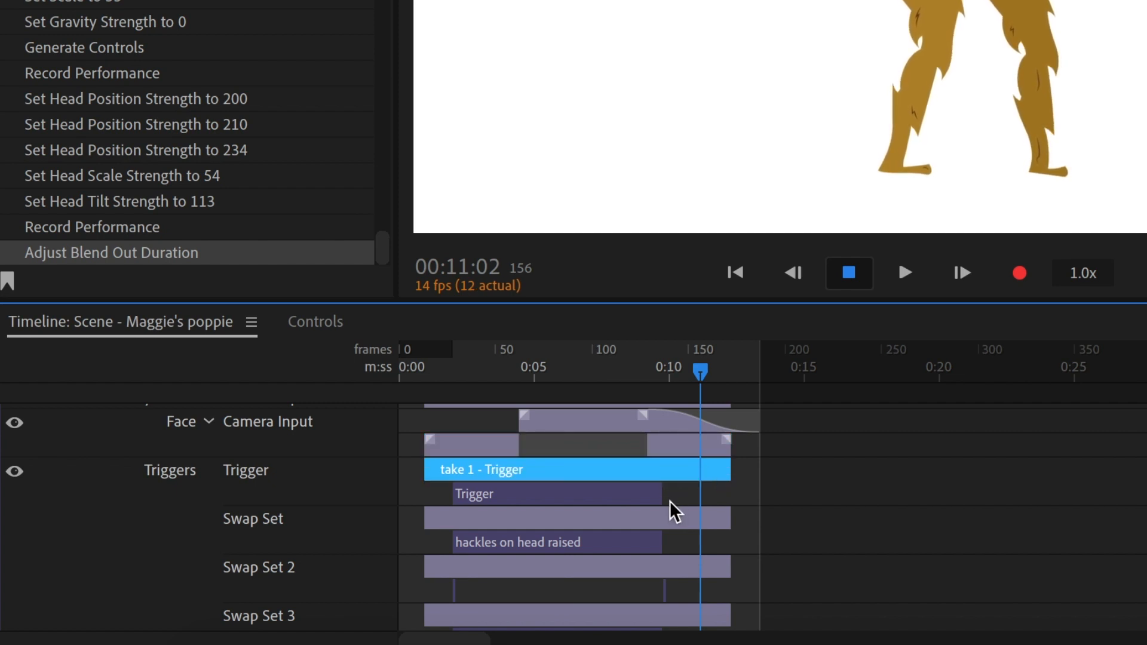
Step: Zoom the Timeline in around the Face take bars to adjust the blend-out
scroll("down", 3)
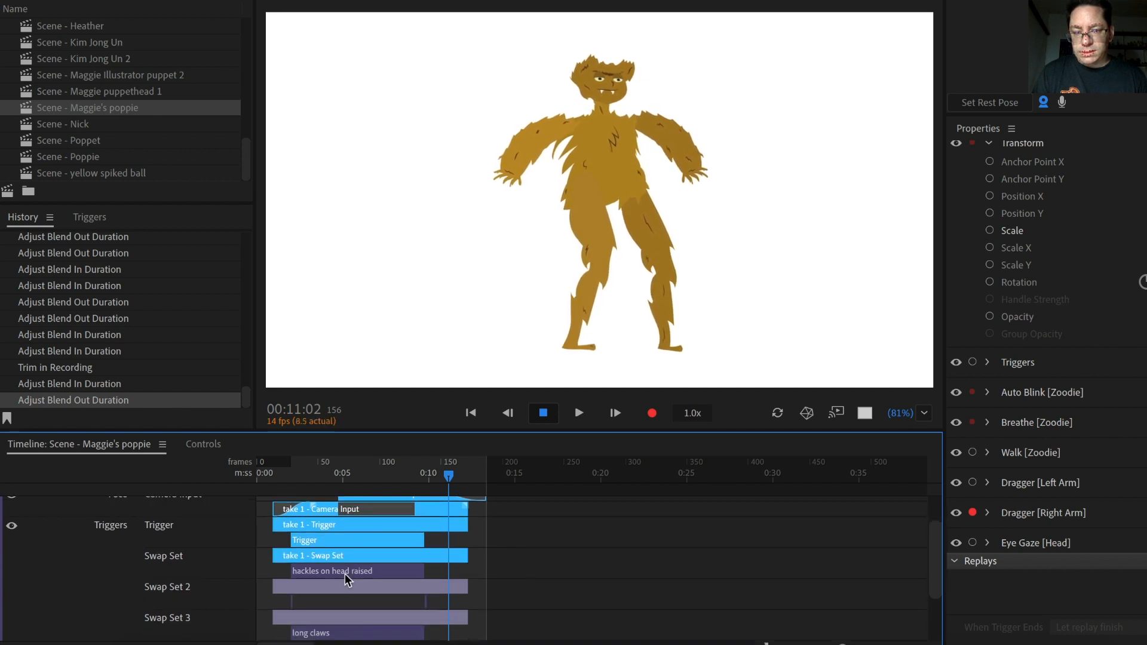
Step: Zoom the Timeline further to trim and adjust the takes' blend handles
scroll("down", 3)
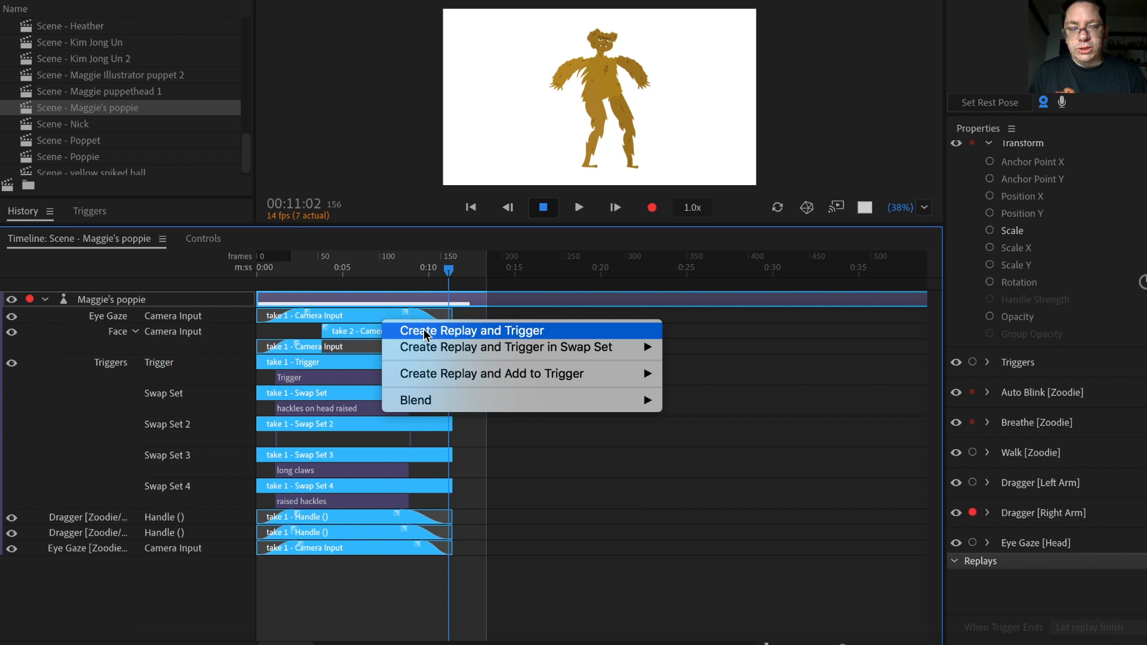
Step: Create a triggered replay from the berserk takes, fire it, and start recording a take
left_click(471, 330)
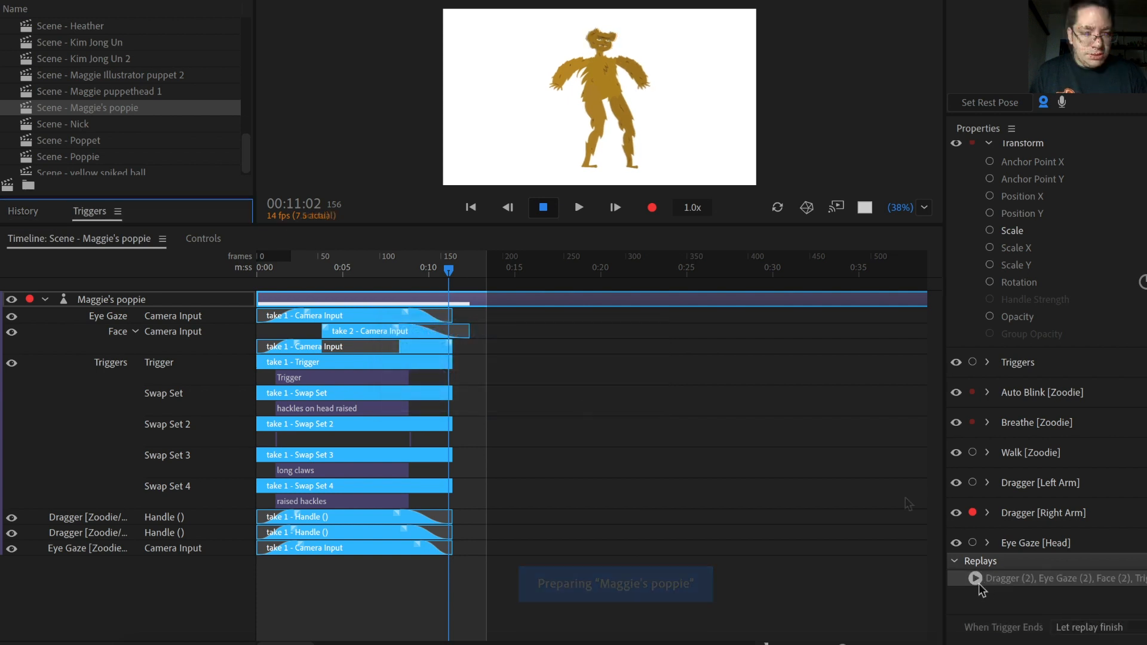
mouse_move(1090, 589)
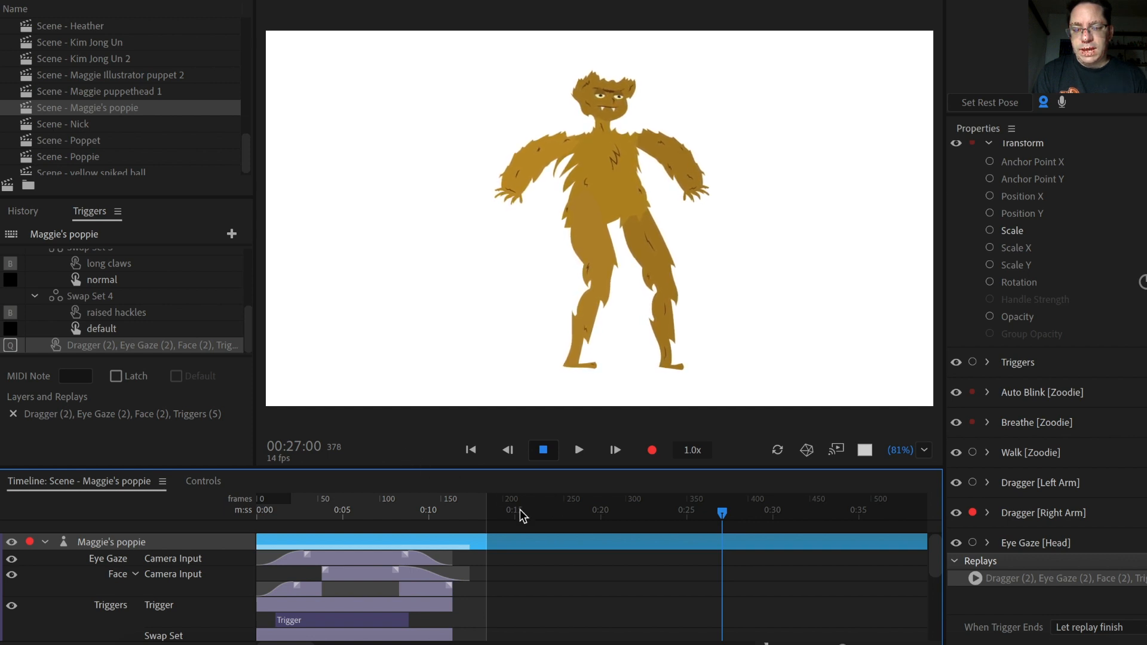
left_click(488, 514)
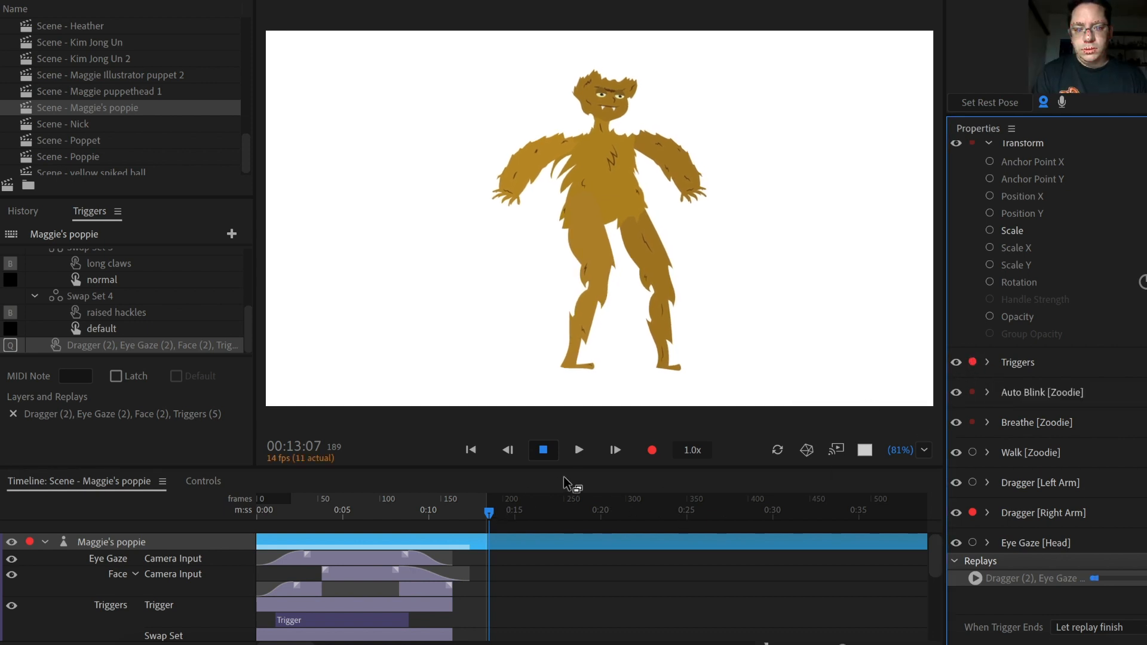
left_click(652, 450)
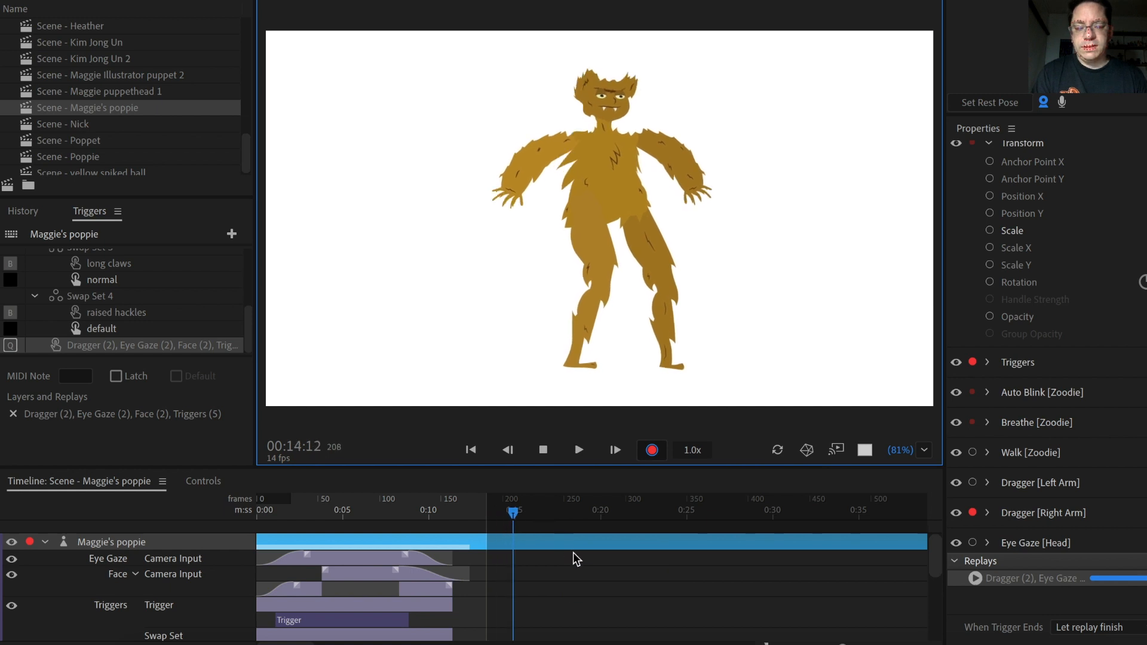
Step: Stop recording and scroll the timeline to the new take 3 bar
left_click(560, 514)
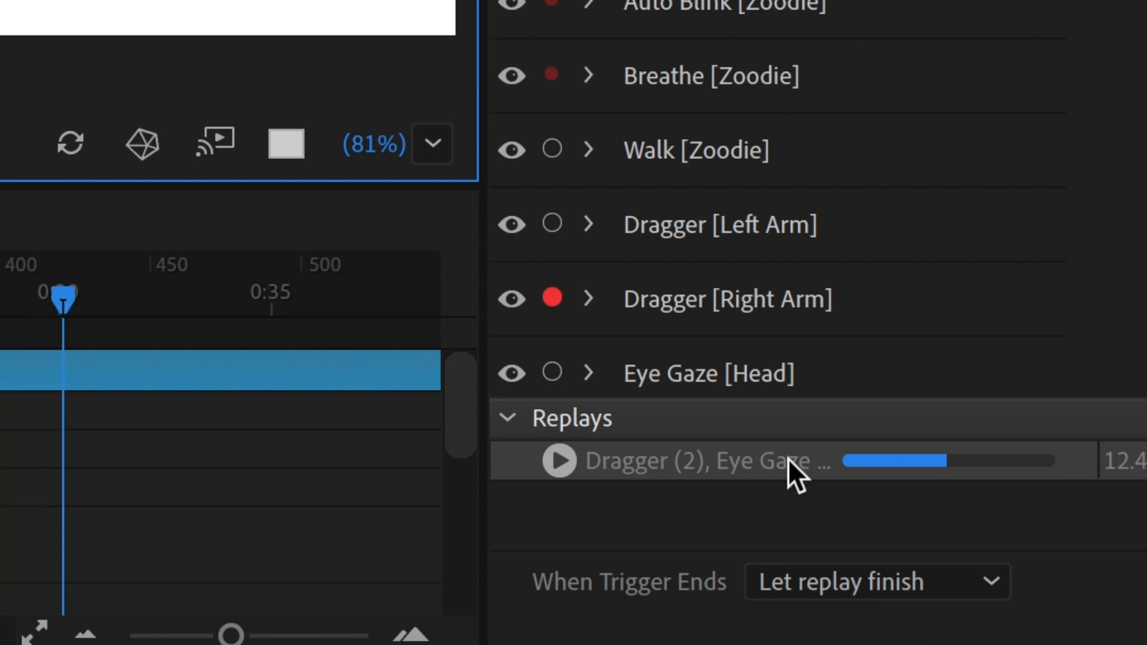
left_click_drag(62, 300, 153, 299)
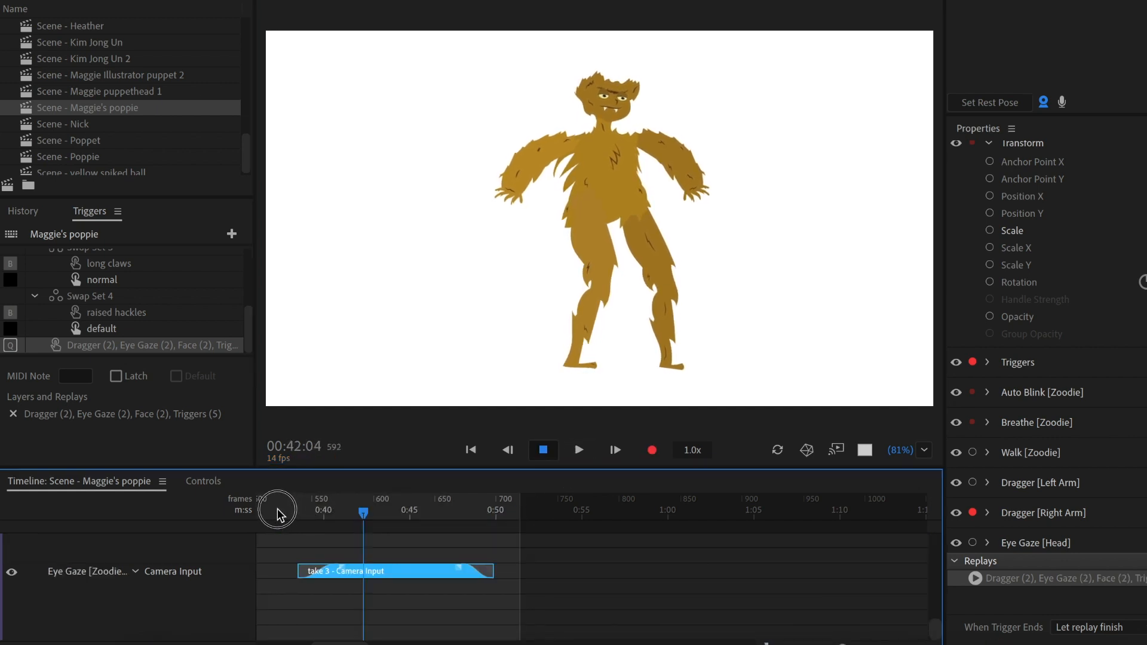
mouse_move(186, 524)
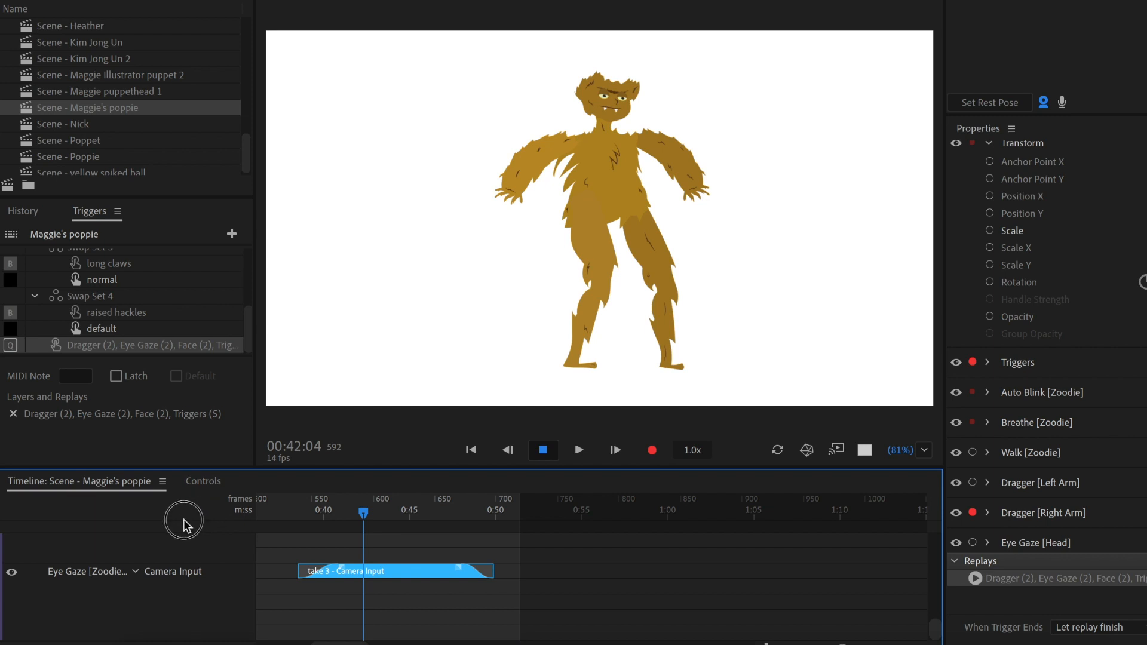
mouse_move(287, 519)
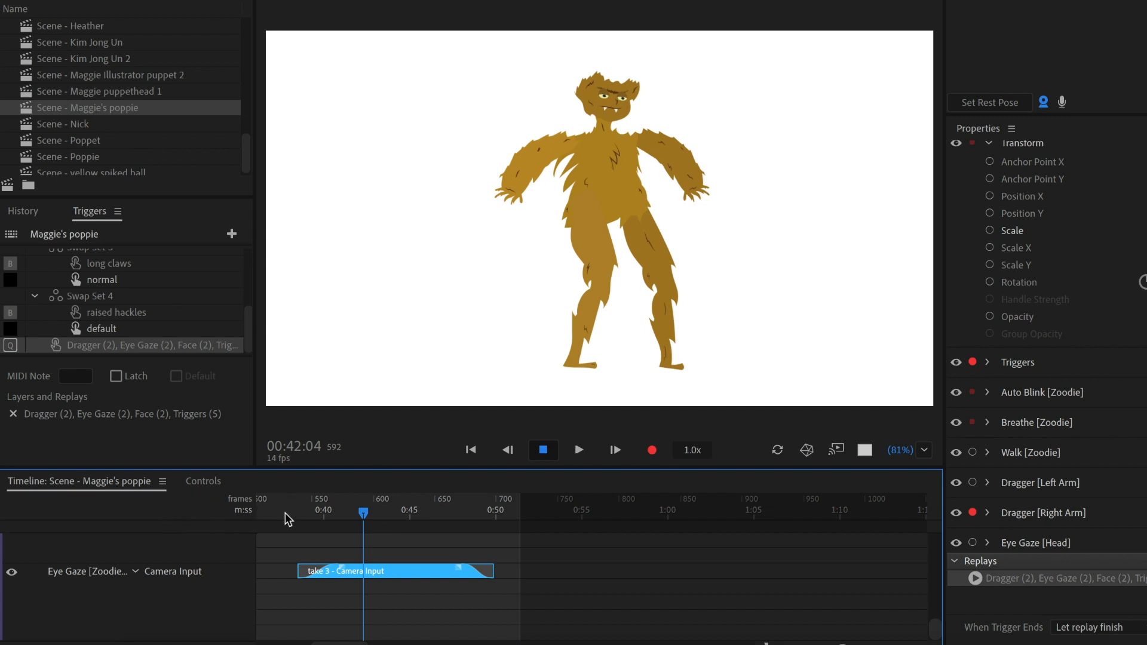
Step: Return to the scene start and enlarge the Timeline to show every track
left_click(227, 519)
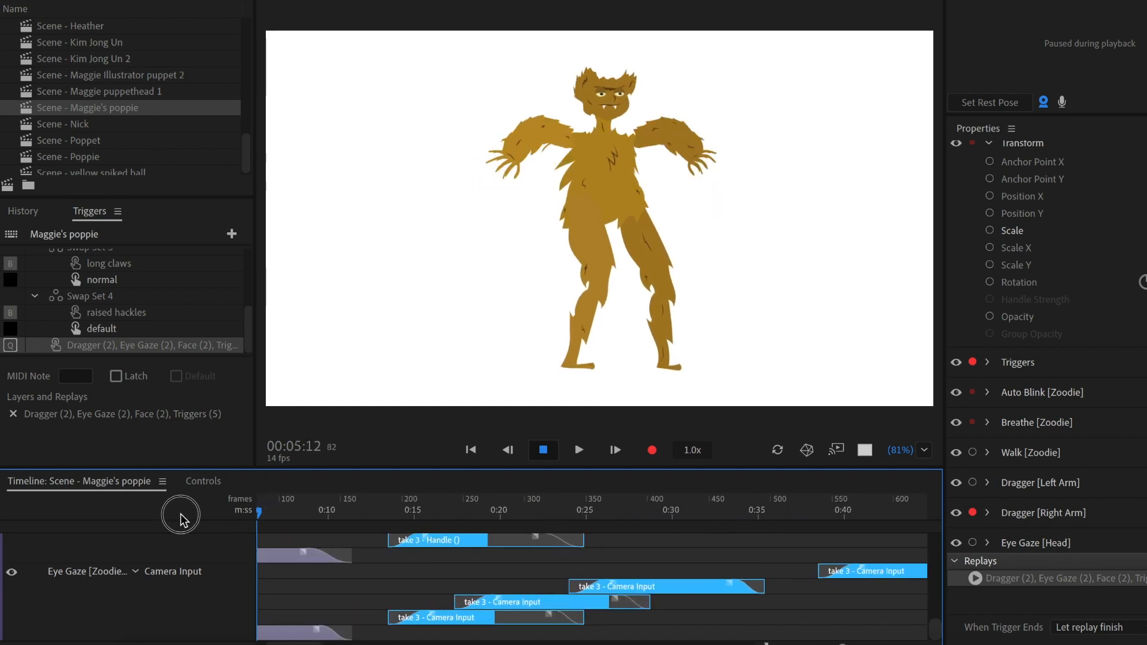
left_click_drag(182, 512, 287, 512)
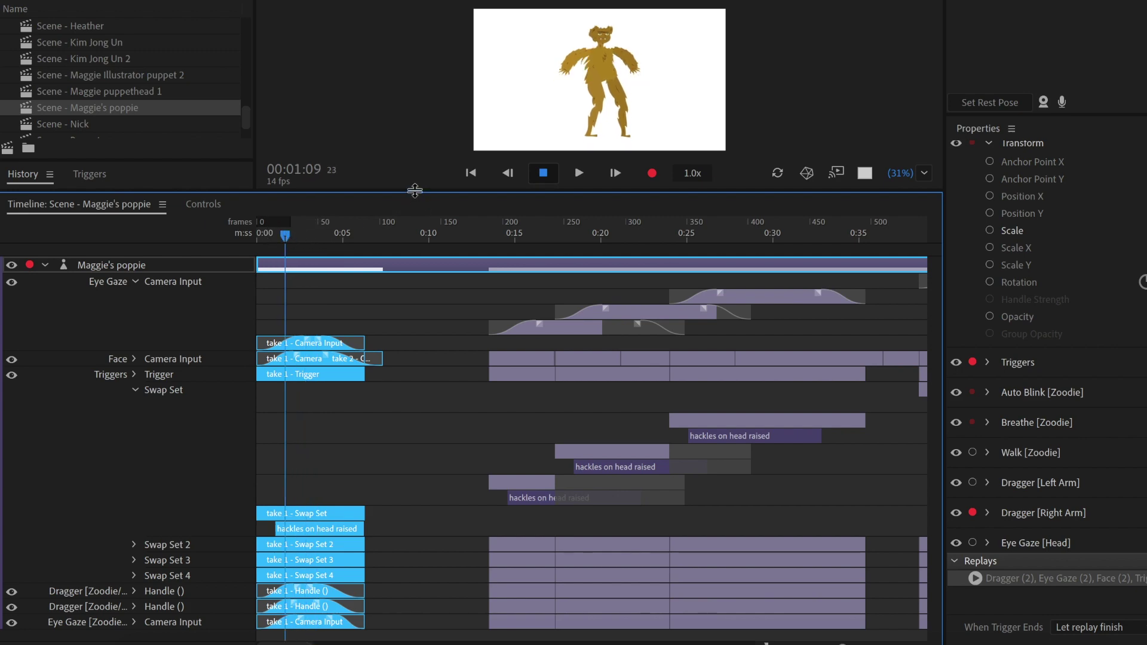
Step: Stop playback and create a replay with its own trigger from the trimmed takes
left_click(542, 330)
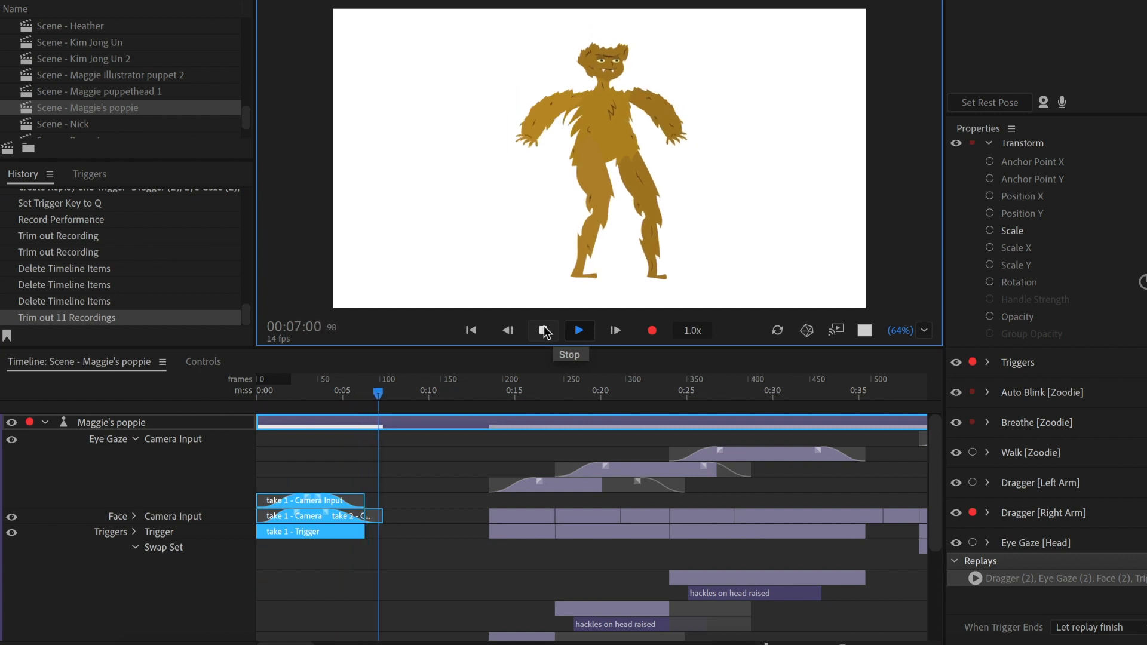
left_click(543, 330)
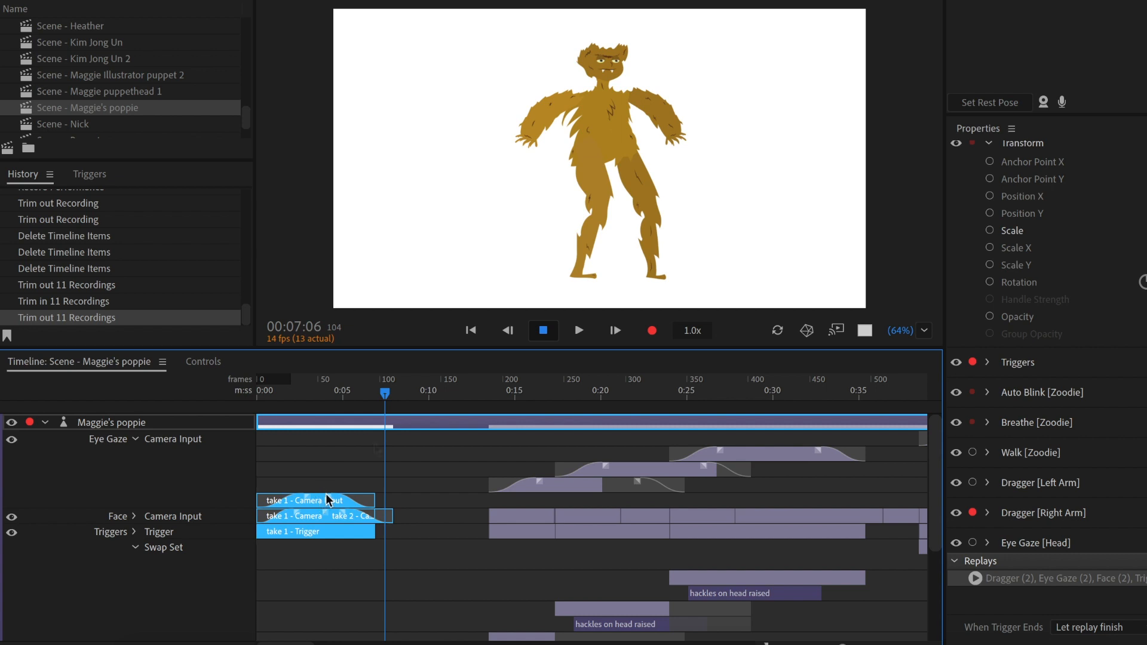
right_click(322, 500)
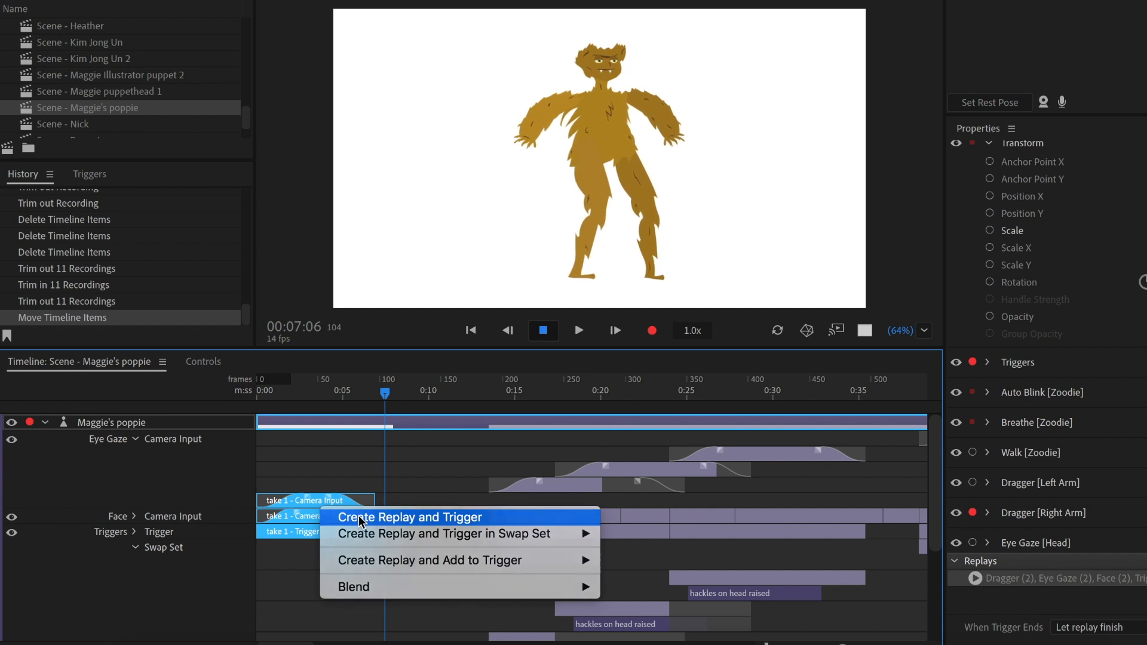
left_click(409, 518)
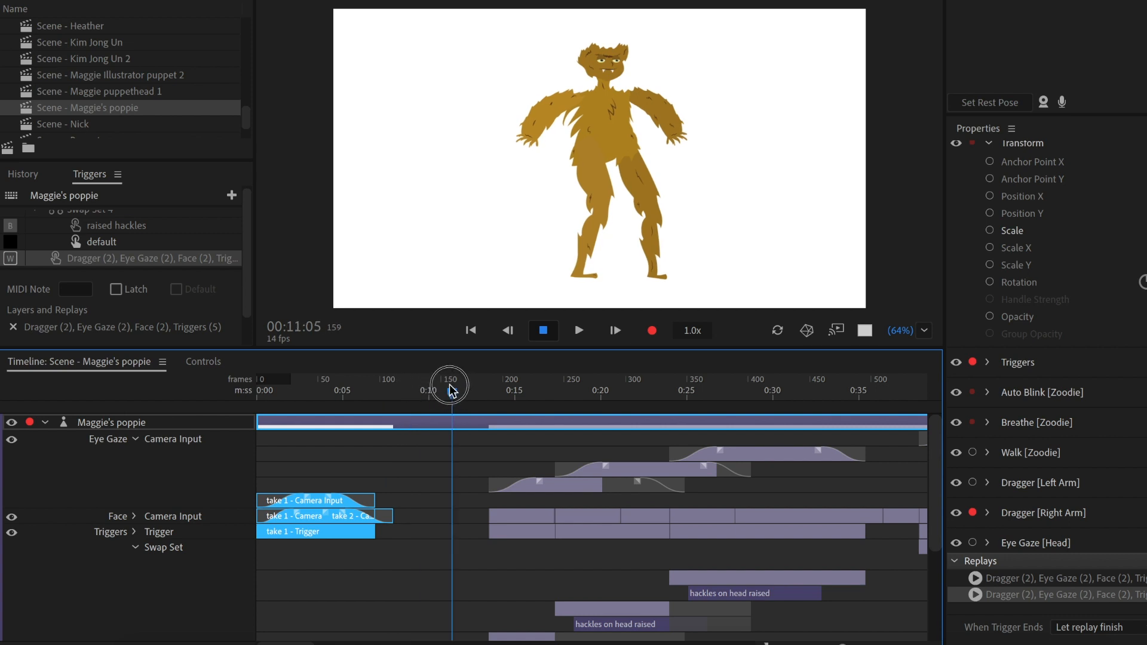
Step: Scrub the playhead to around twenty seconds and record a take playing the short replay
left_click_drag(450, 380, 495, 393)
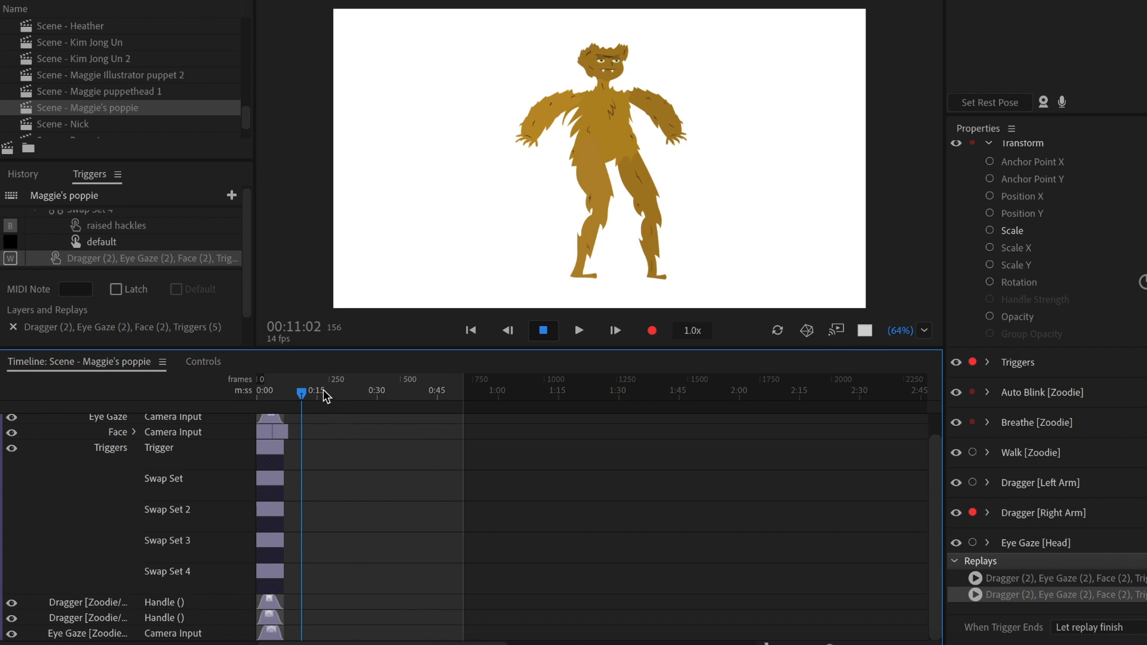
left_click_drag(299, 392, 269, 391)
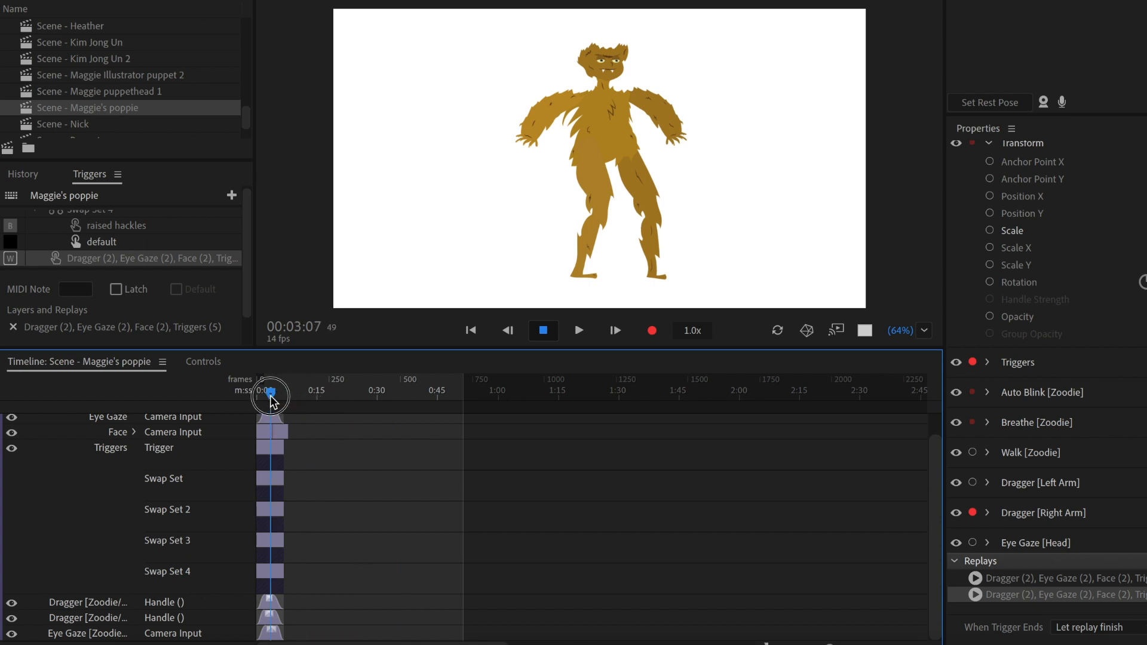
left_click_drag(270, 390, 276, 386)
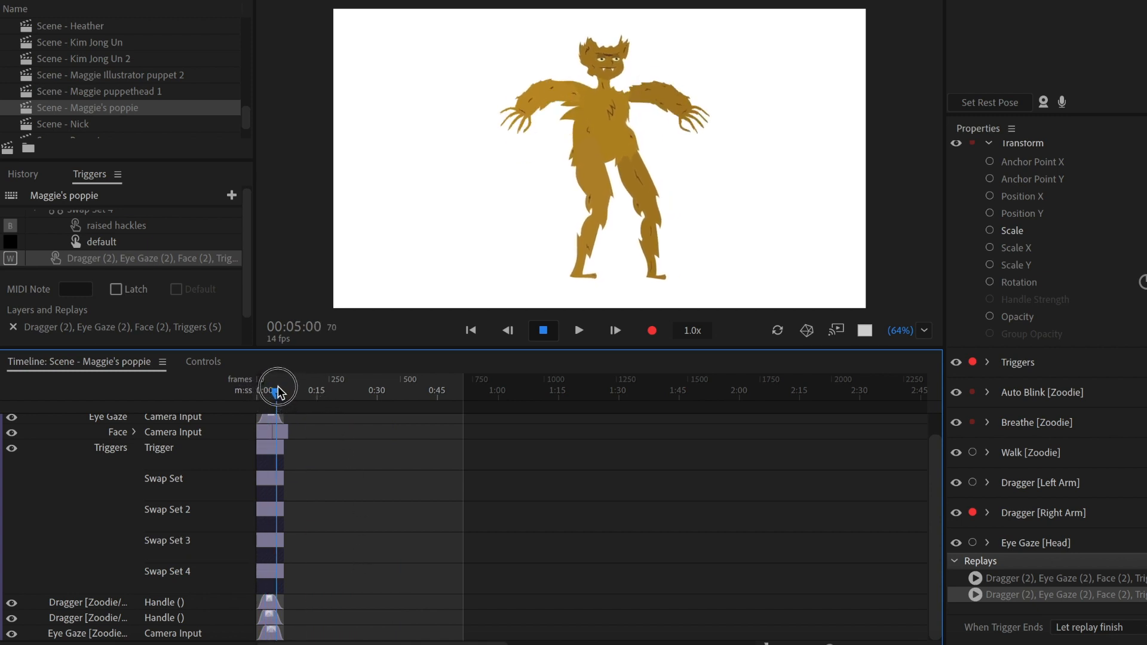
left_click_drag(277, 386, 339, 386)
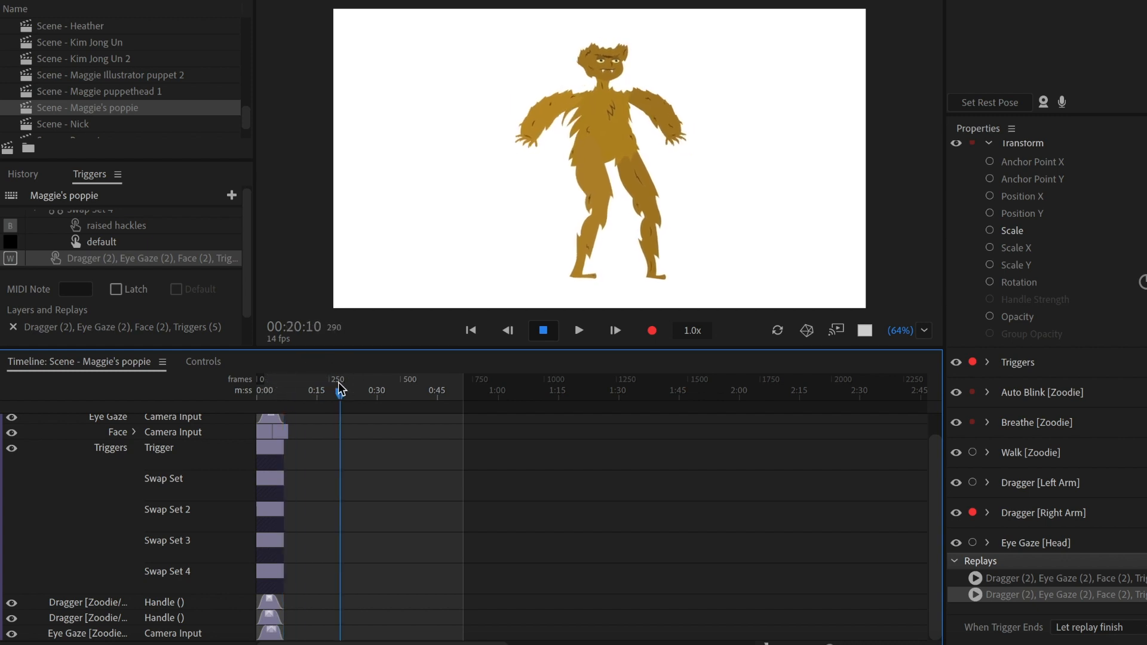
left_click(652, 330)
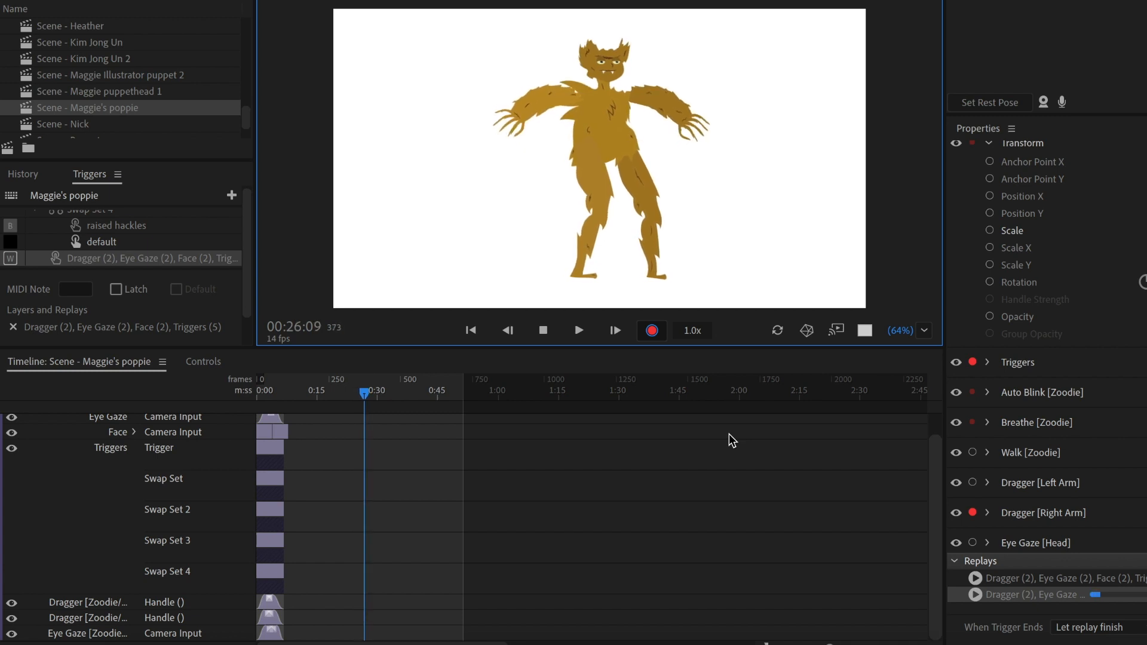
left_click(578, 330)
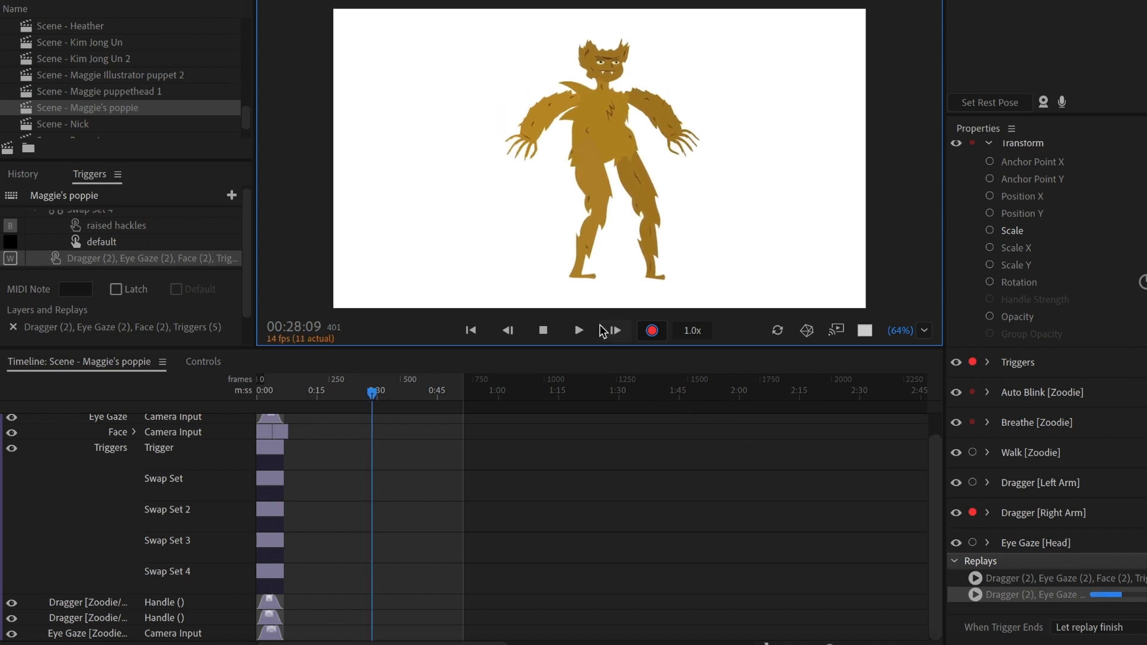